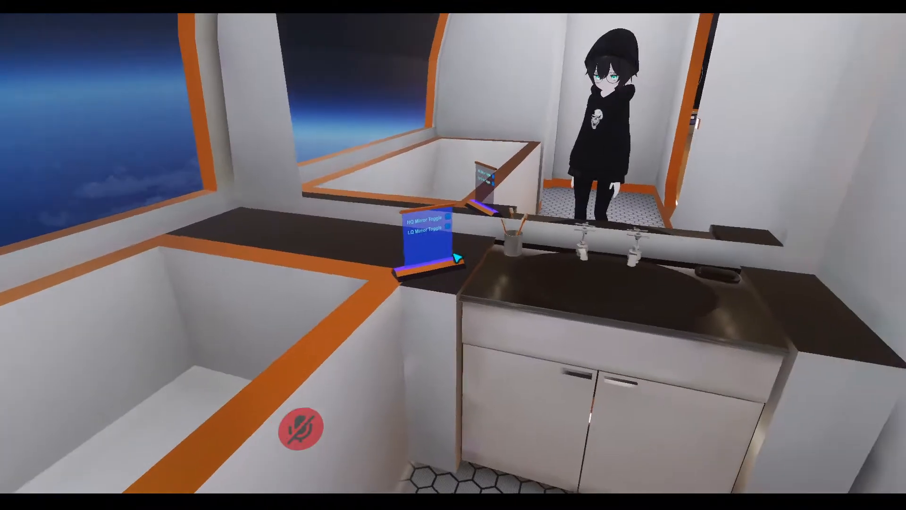
pyautogui.moveTo(453, 254)
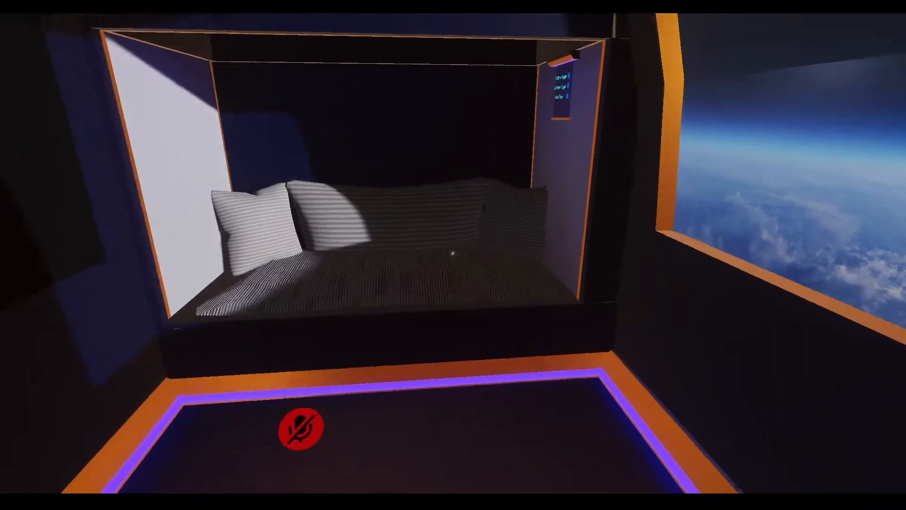
pyautogui.moveTo(453, 254)
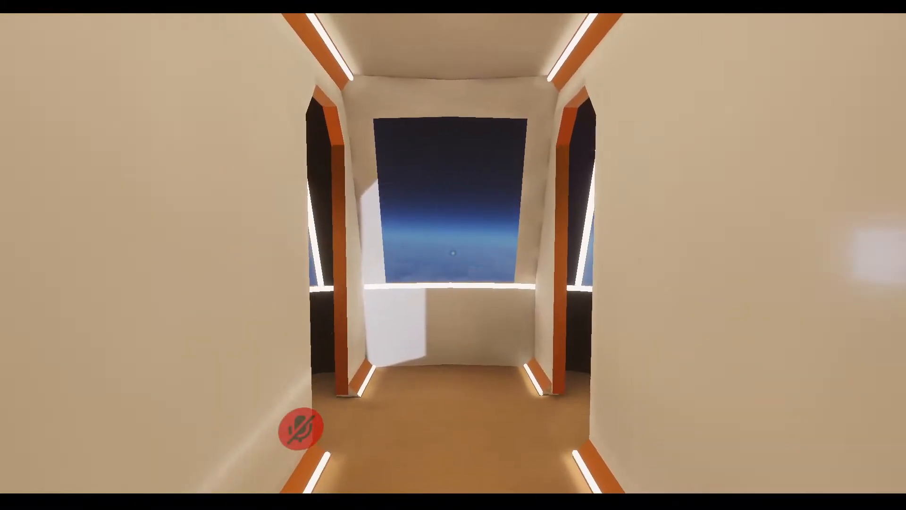
pyautogui.moveTo(453, 255)
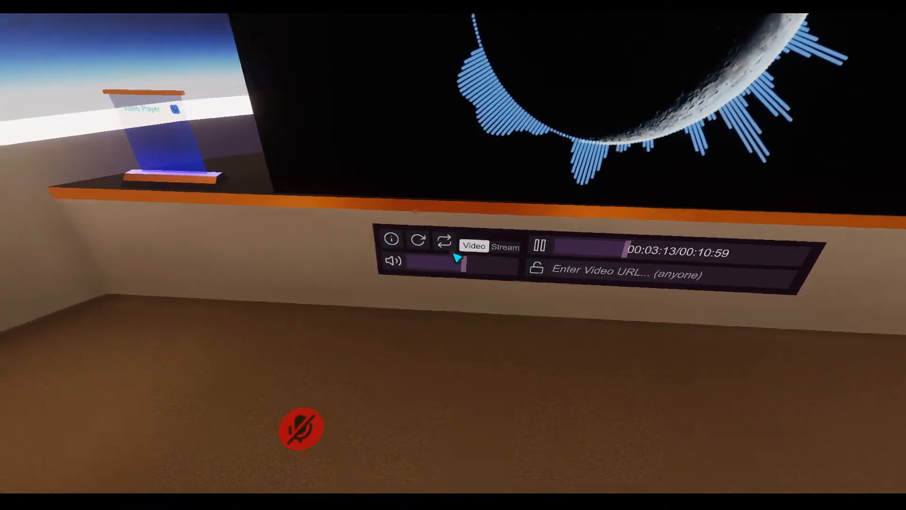
pyautogui.moveTo(452, 255)
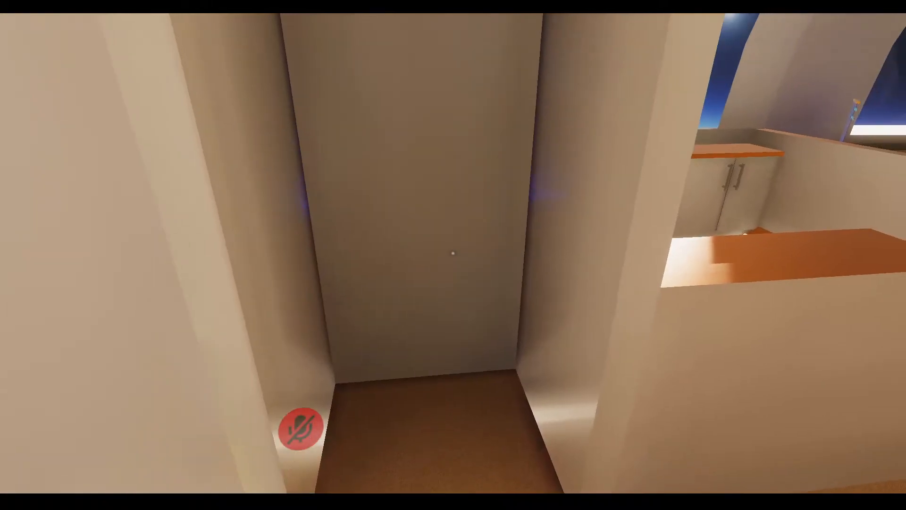
pyautogui.moveTo(453, 254)
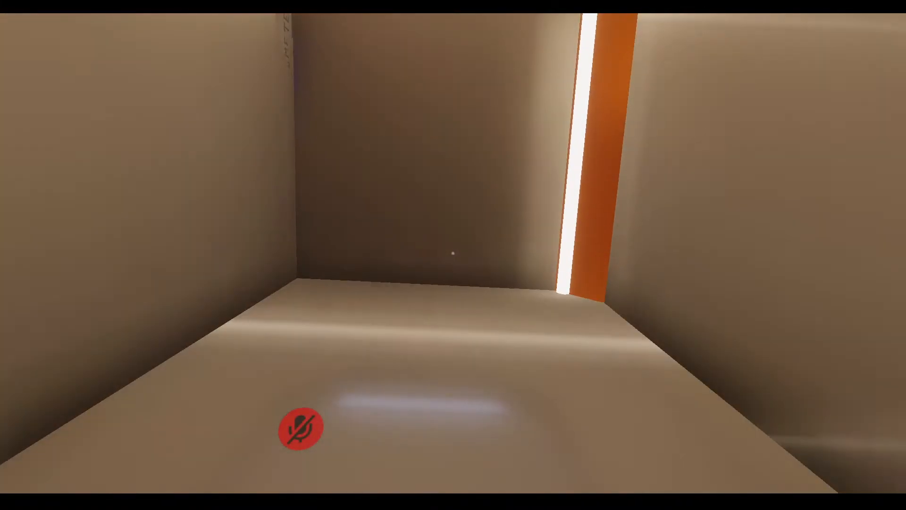
pyautogui.moveTo(453, 254)
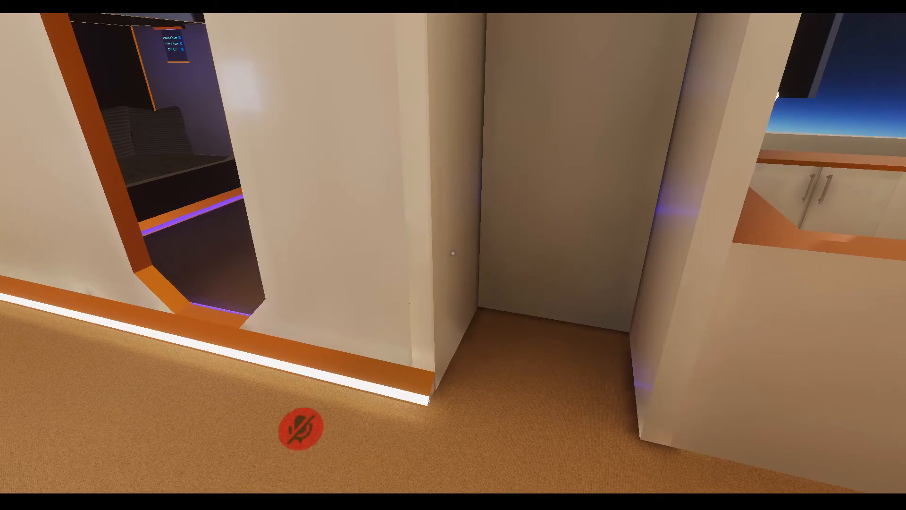
pyautogui.moveTo(453, 255)
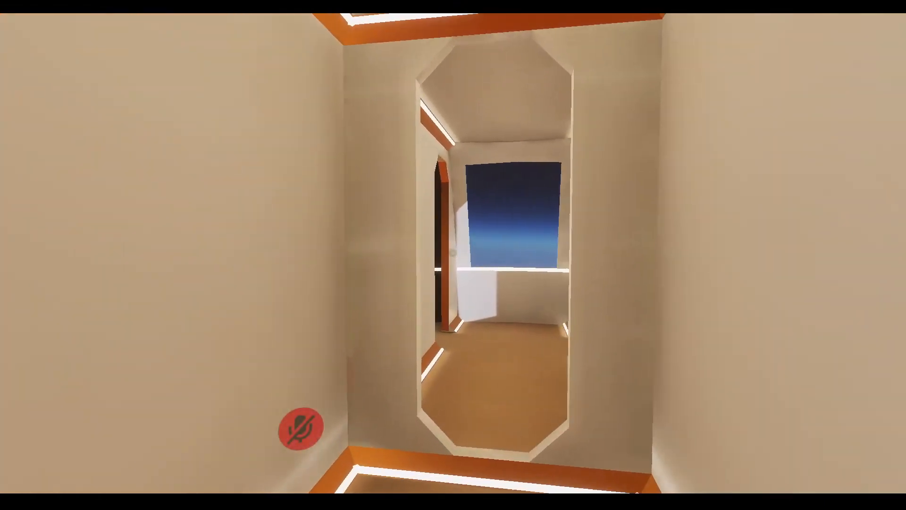